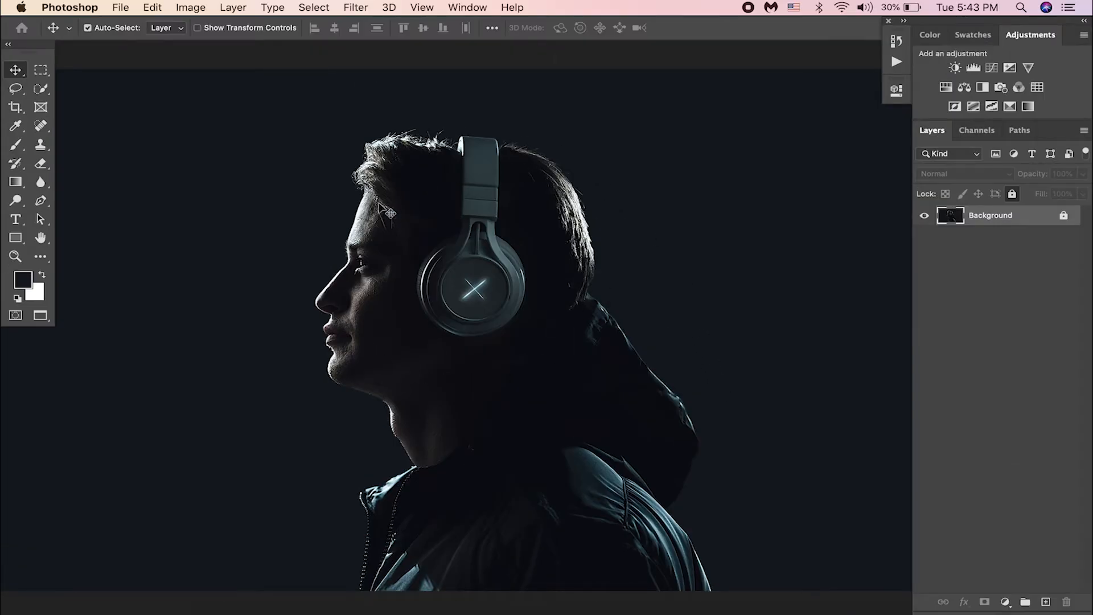
pyautogui.moveTo(706, 363)
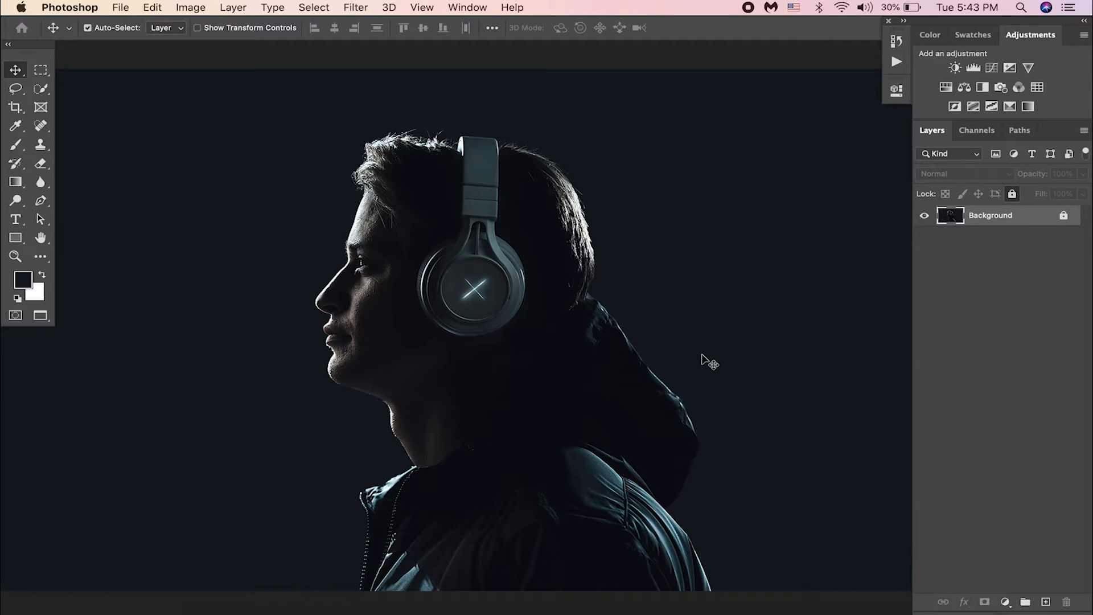
pyautogui.moveTo(719, 362)
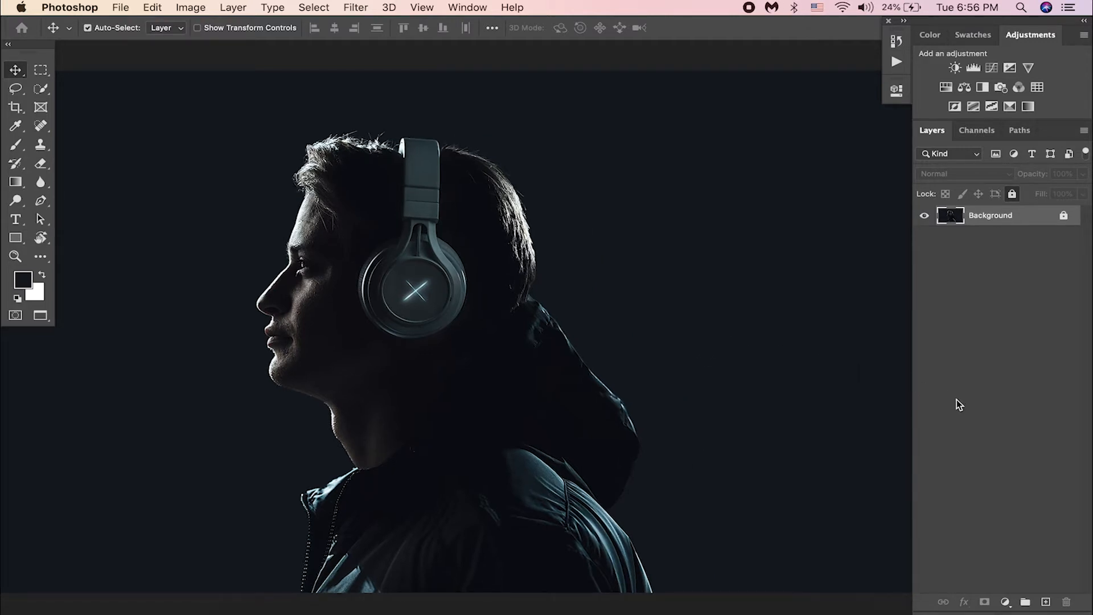
# Step: Add a Gradient Fill layer with its angle set to 0
pyautogui.click(1008, 601)
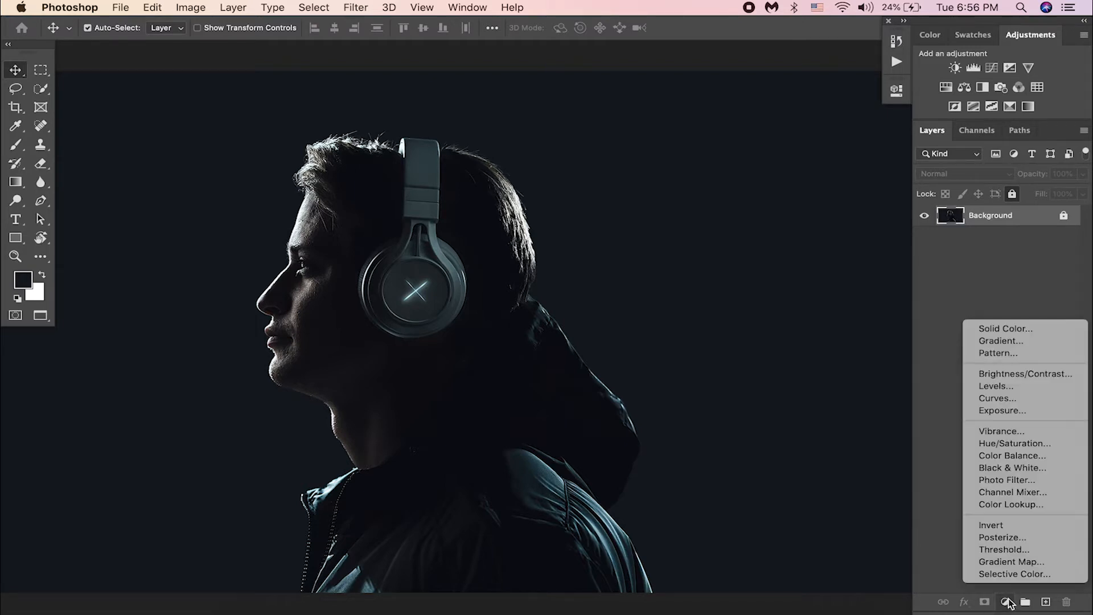
pyautogui.moveTo(1001, 340)
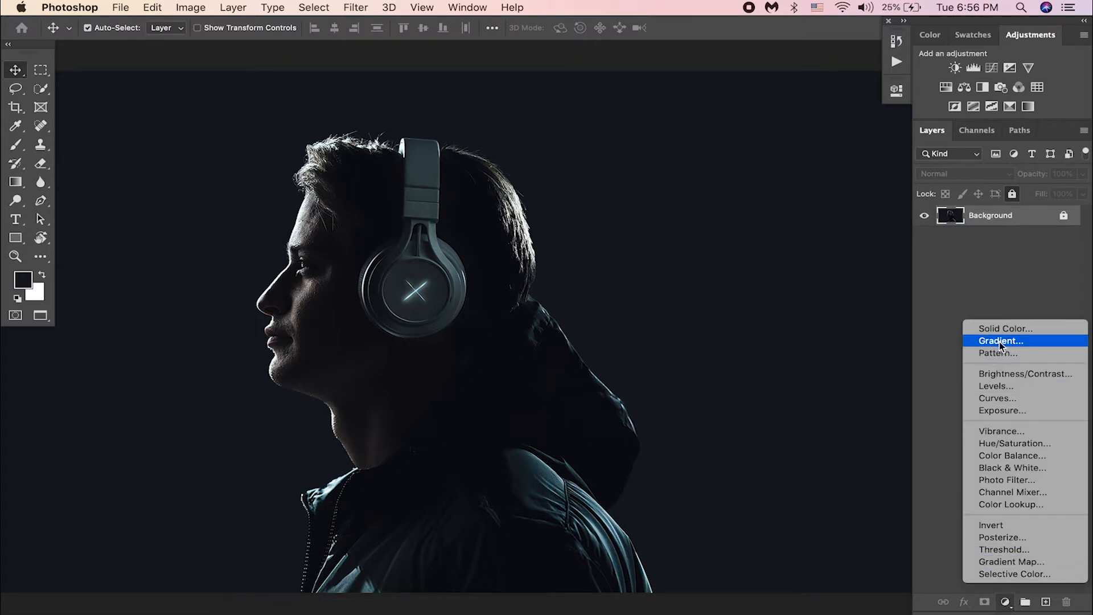
pyautogui.click(1000, 340)
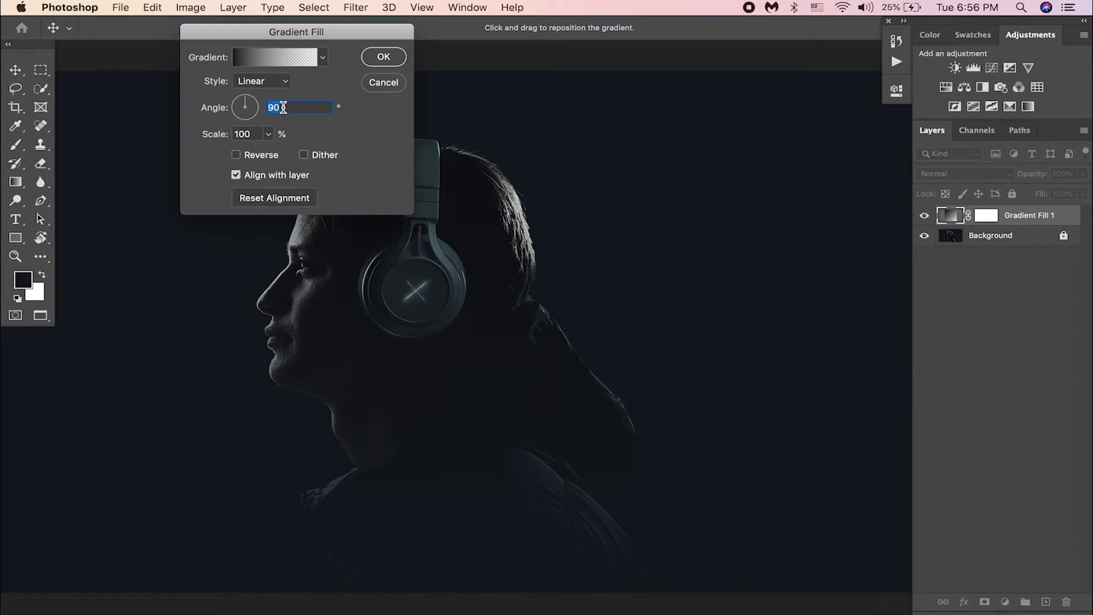
pyautogui.write('0')
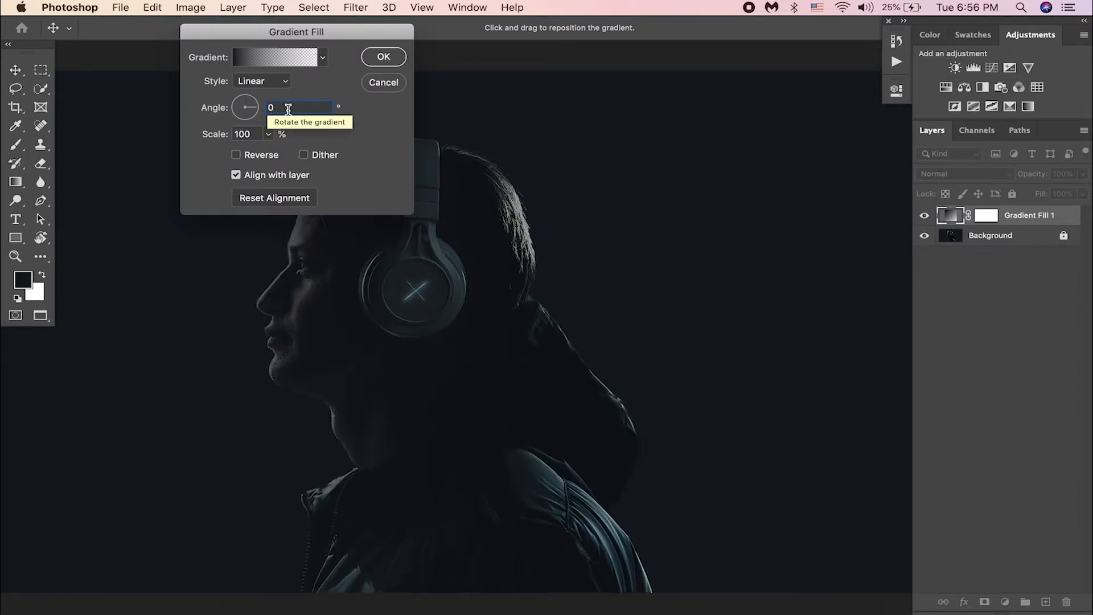
# Step: Set the gradient's left stop to blue #0473f8 and confirm the fill layer
pyautogui.click(279, 58)
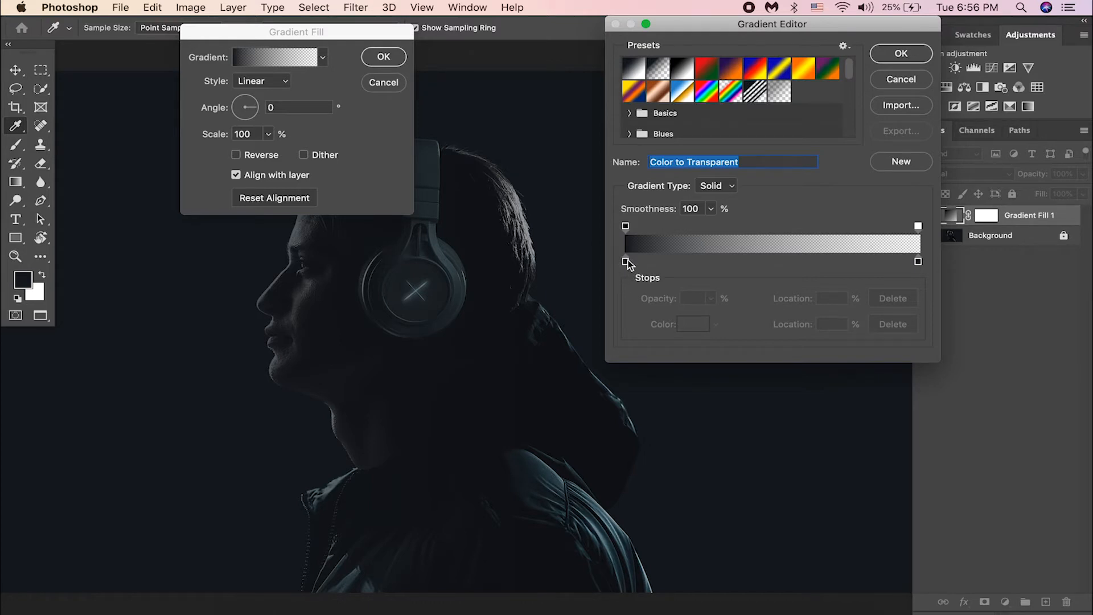
pyautogui.doubleClick(625, 262)
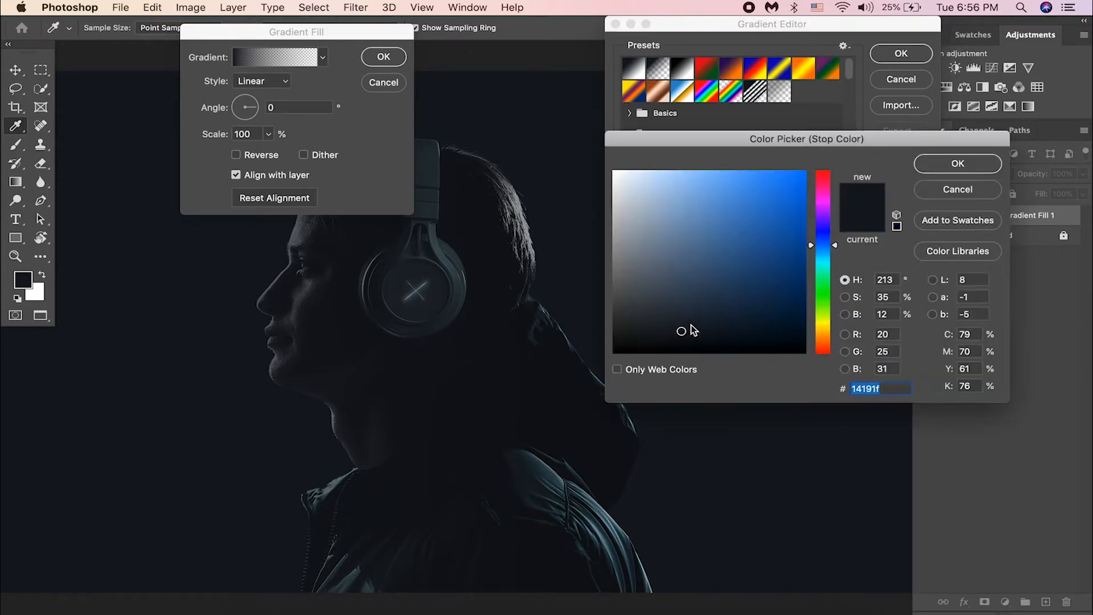
pyautogui.click(803, 174)
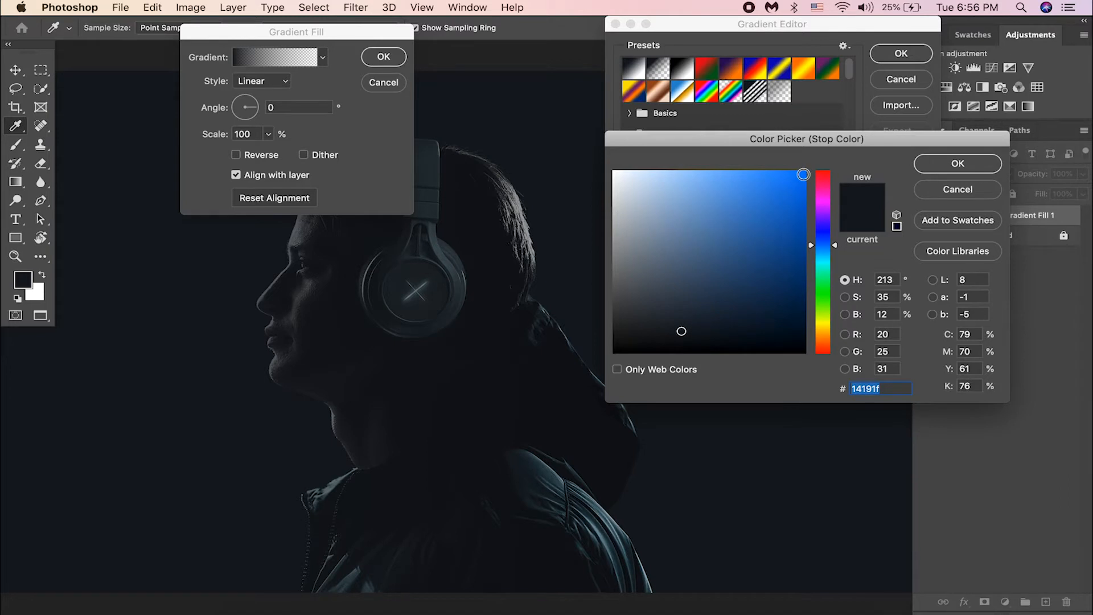
pyautogui.write('0473f8')
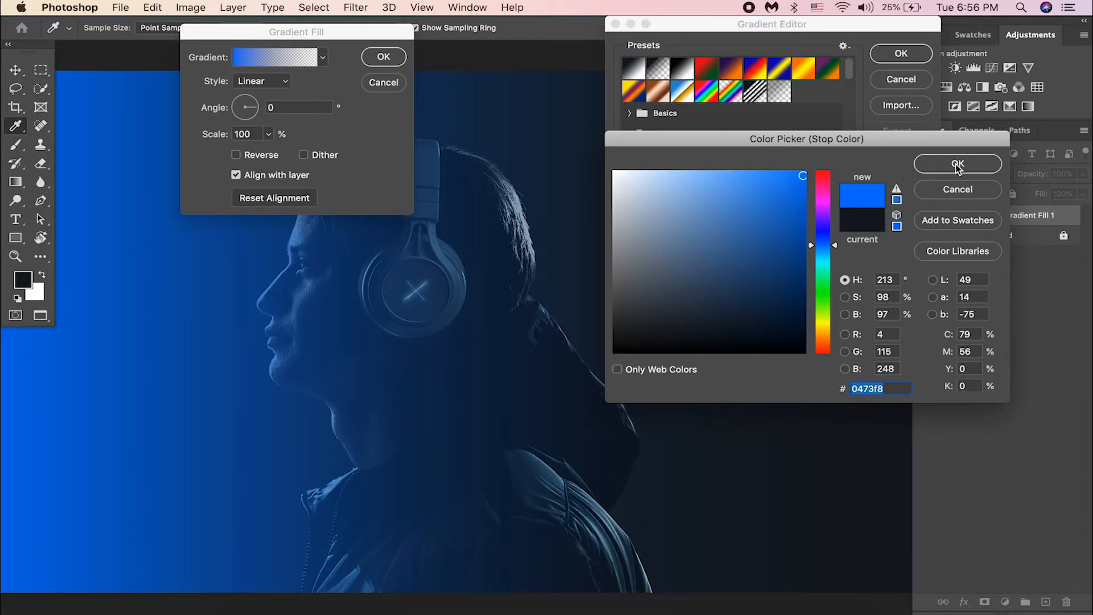
pyautogui.click(957, 164)
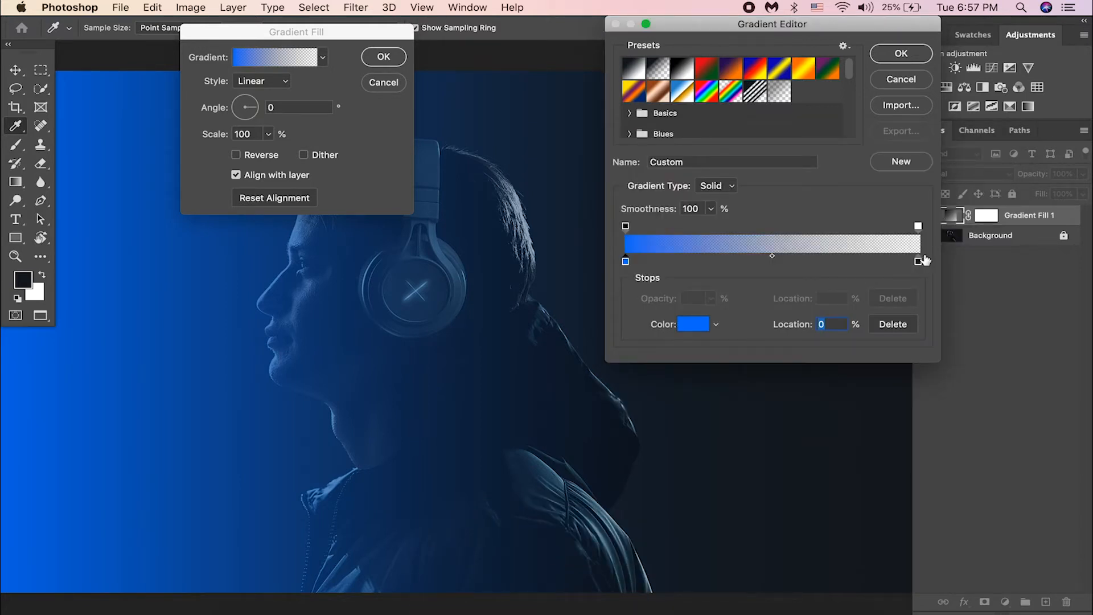
pyautogui.click(919, 262)
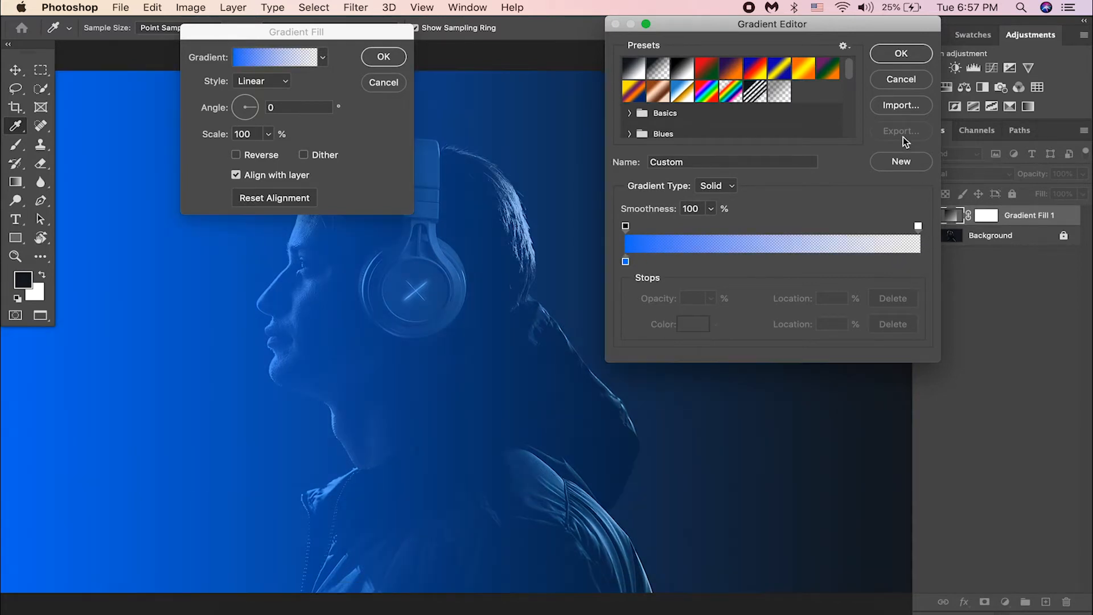
pyautogui.click(901, 53)
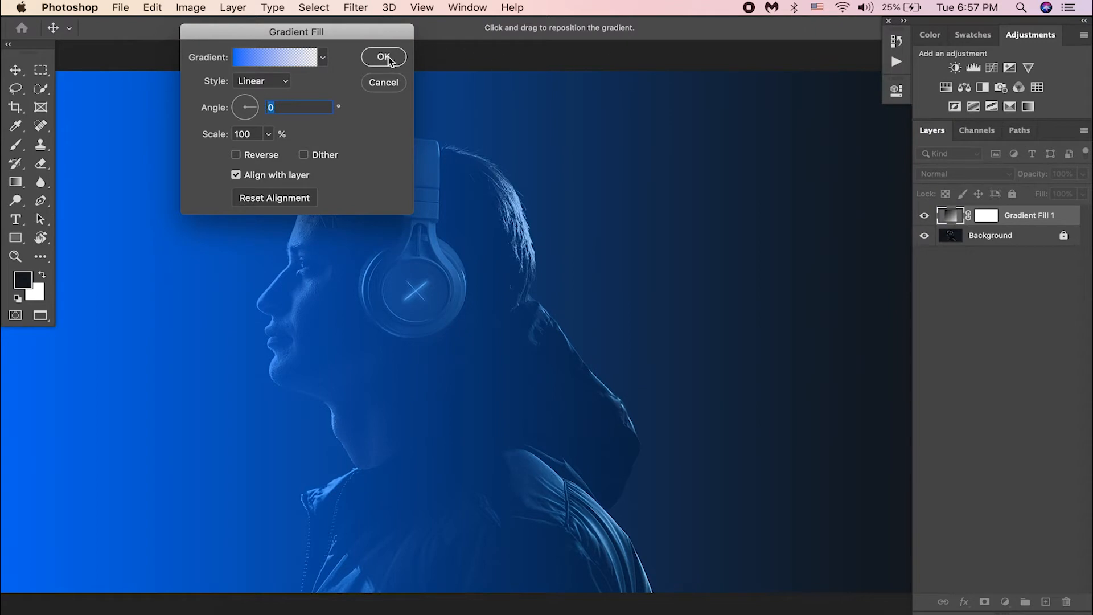
pyautogui.click(383, 57)
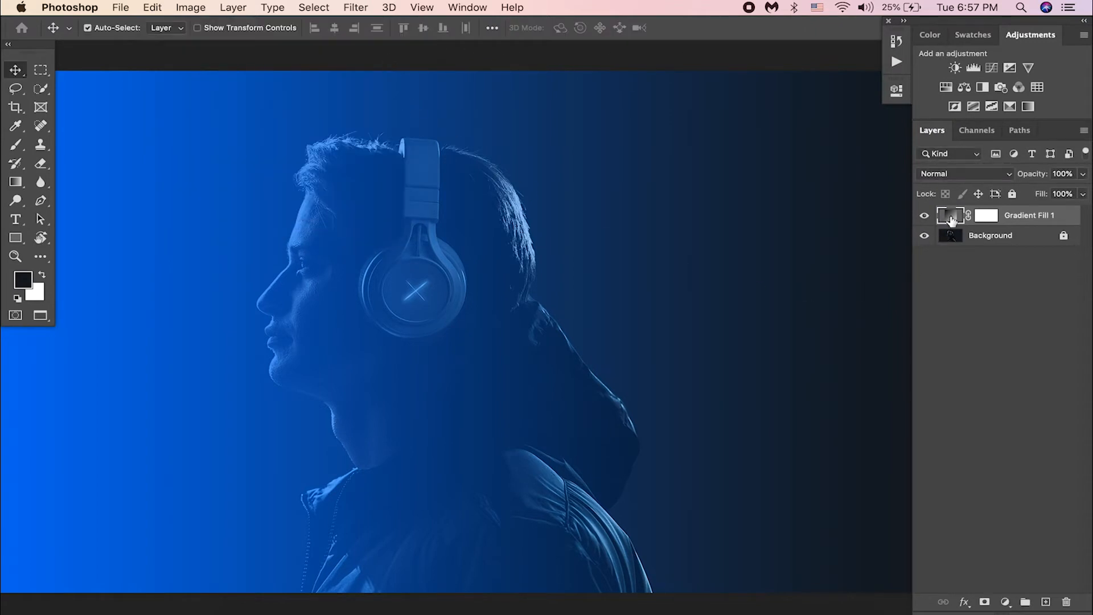
# Step: Switch Gradient Fill 1 to Color blend mode and reopen its fill settings
pyautogui.click(962, 174)
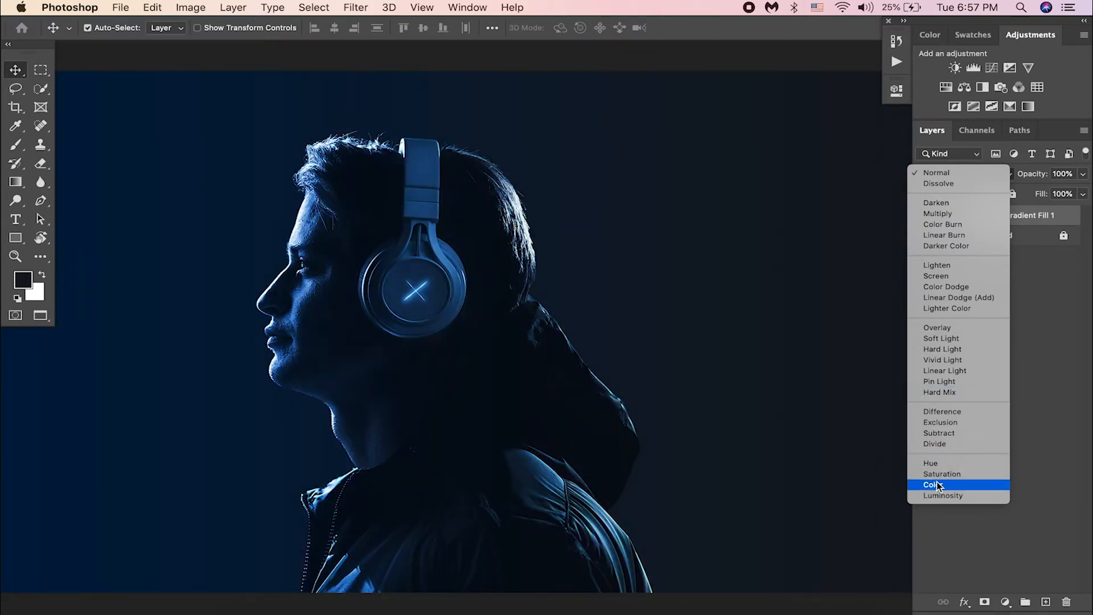
pyautogui.click(932, 484)
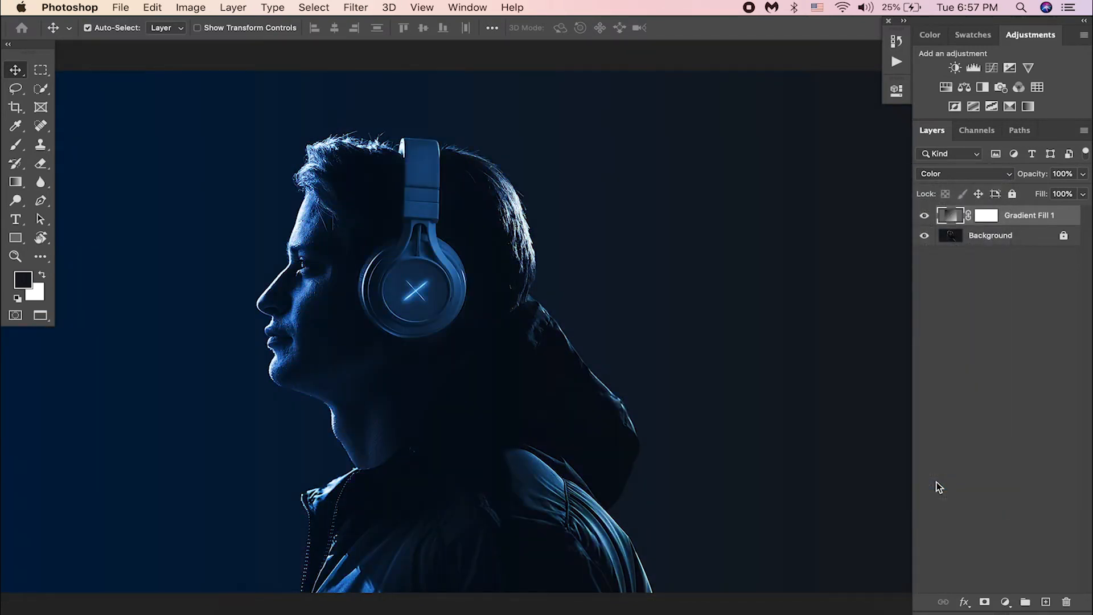
pyautogui.doubleClick(945, 216)
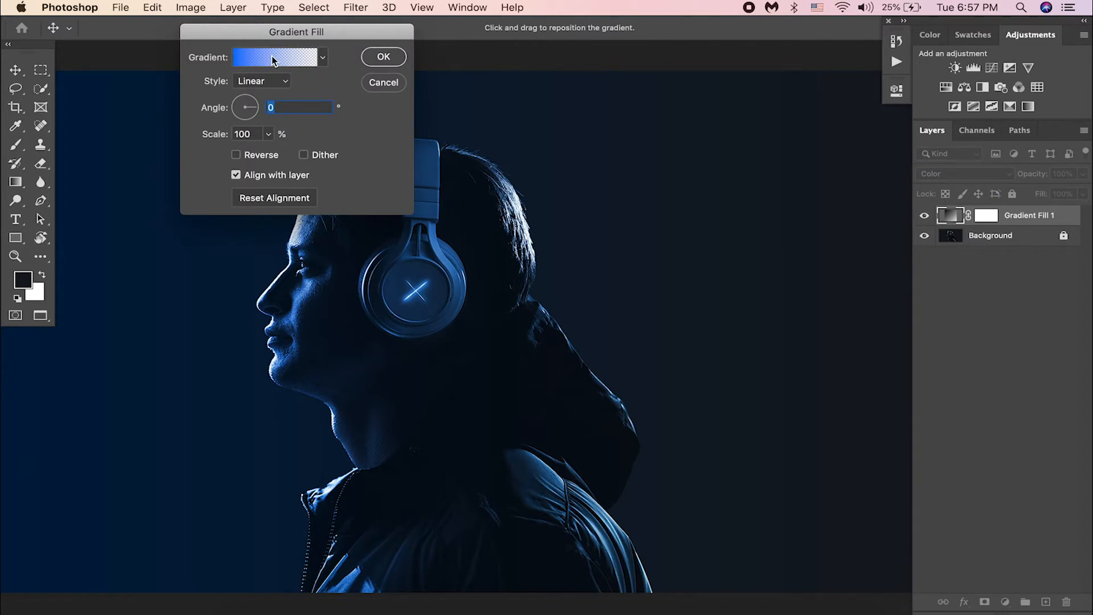
# Step: Move the opacity stops so blue stays solid to about 40% and fades out near 52%
pyautogui.click(278, 57)
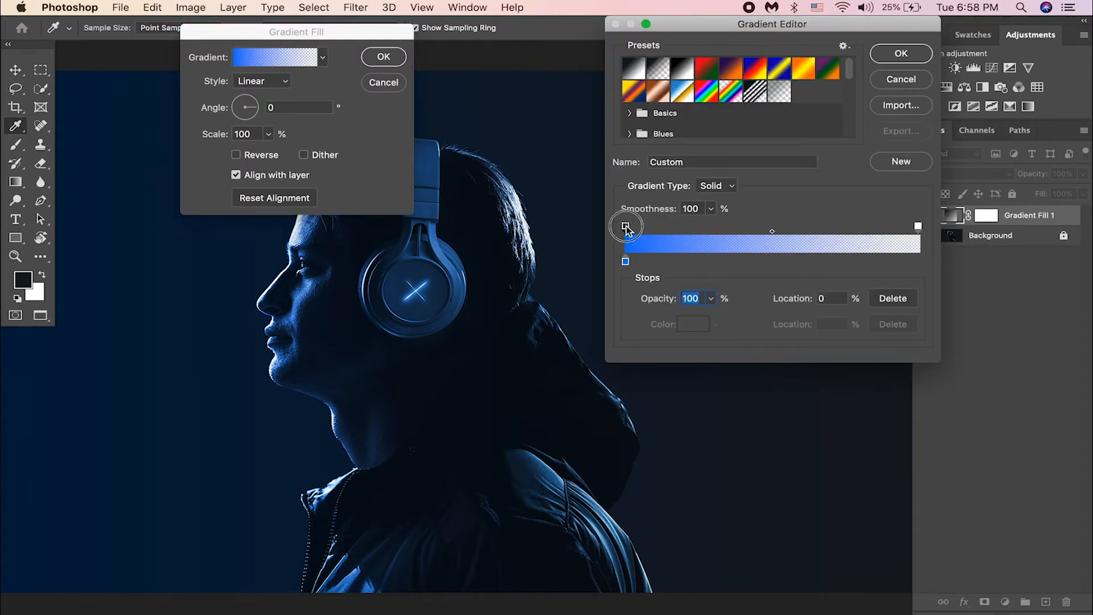
pyautogui.moveTo(625, 225); pyautogui.dragTo(742, 225)
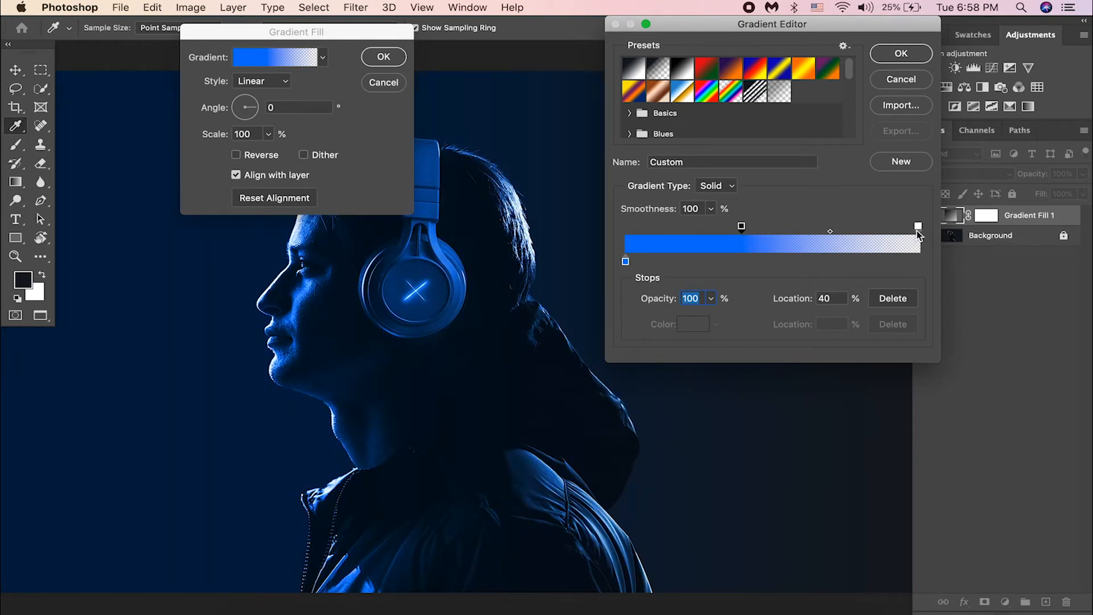
pyautogui.moveTo(917, 225); pyautogui.dragTo(824, 224)
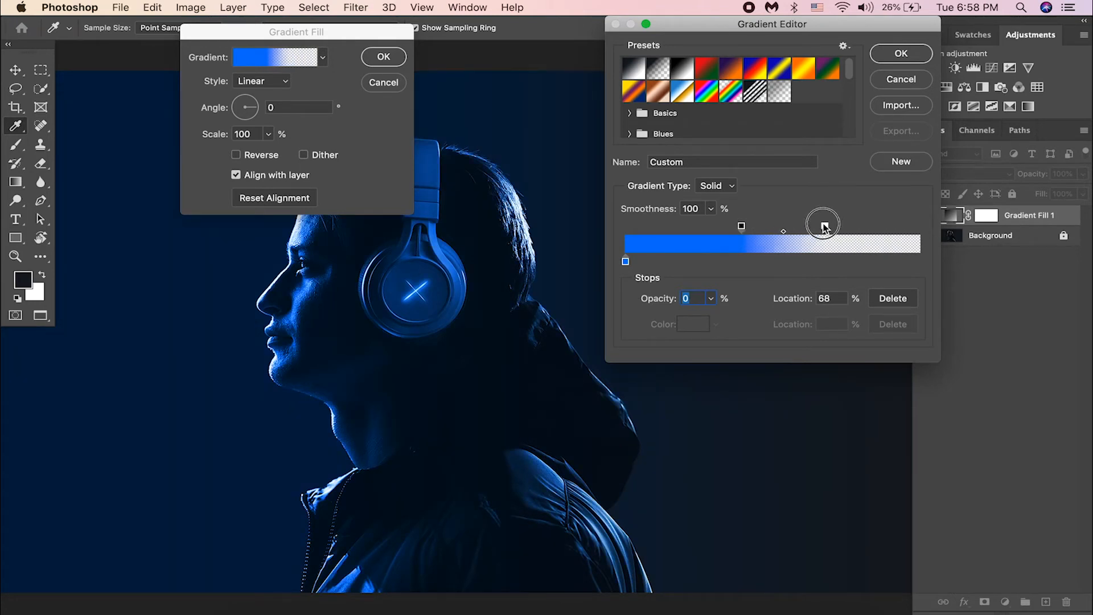
pyautogui.moveTo(823, 226); pyautogui.dragTo(783, 225)
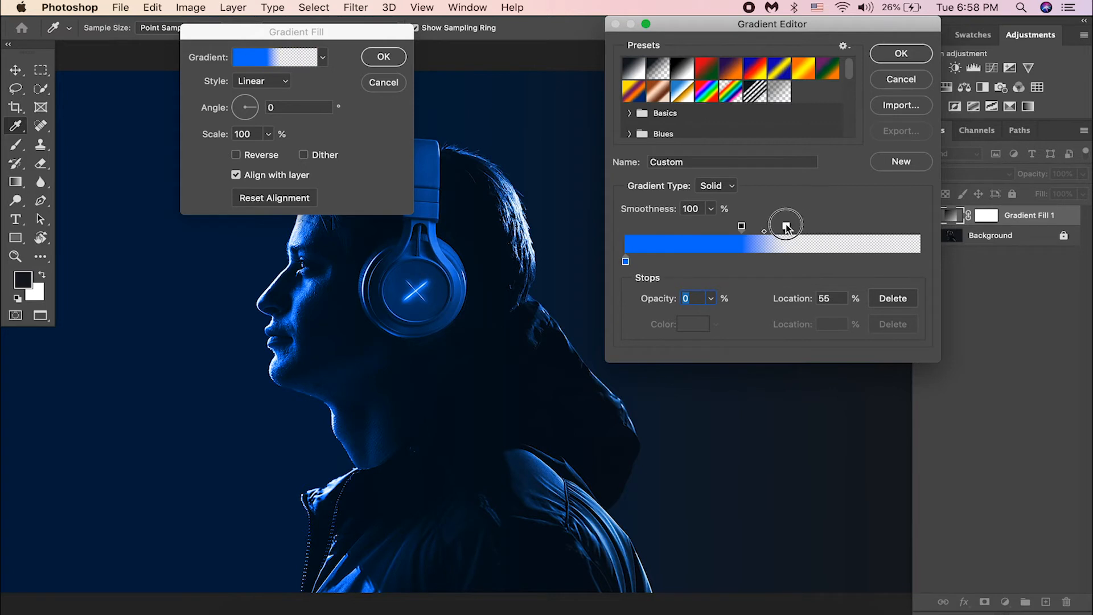
pyautogui.moveTo(786, 226); pyautogui.dragTo(781, 226)
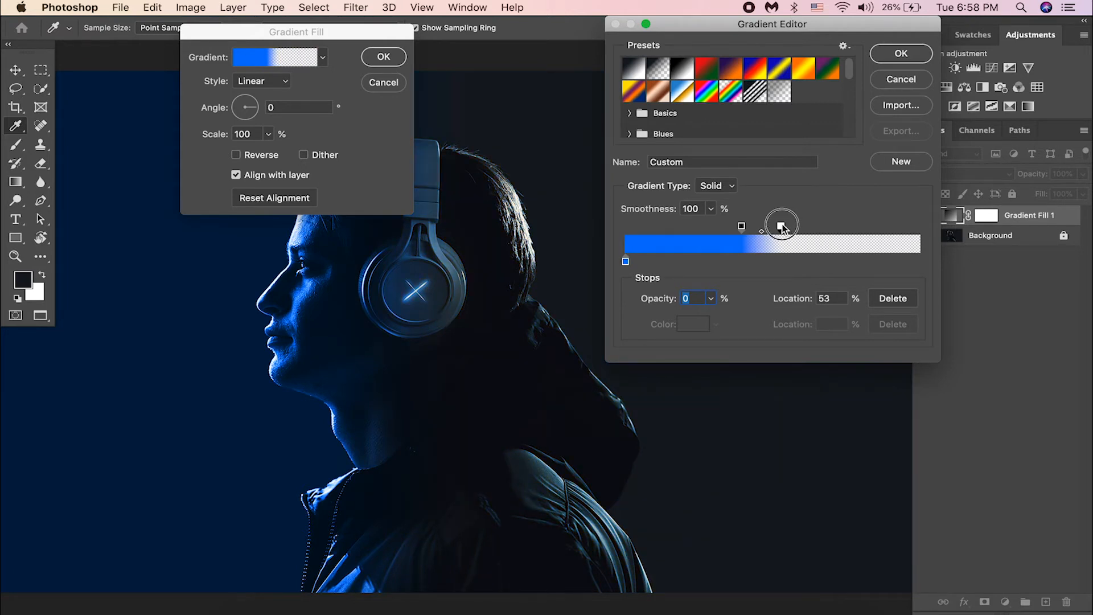
pyautogui.moveTo(781, 226); pyautogui.dragTo(777, 226)
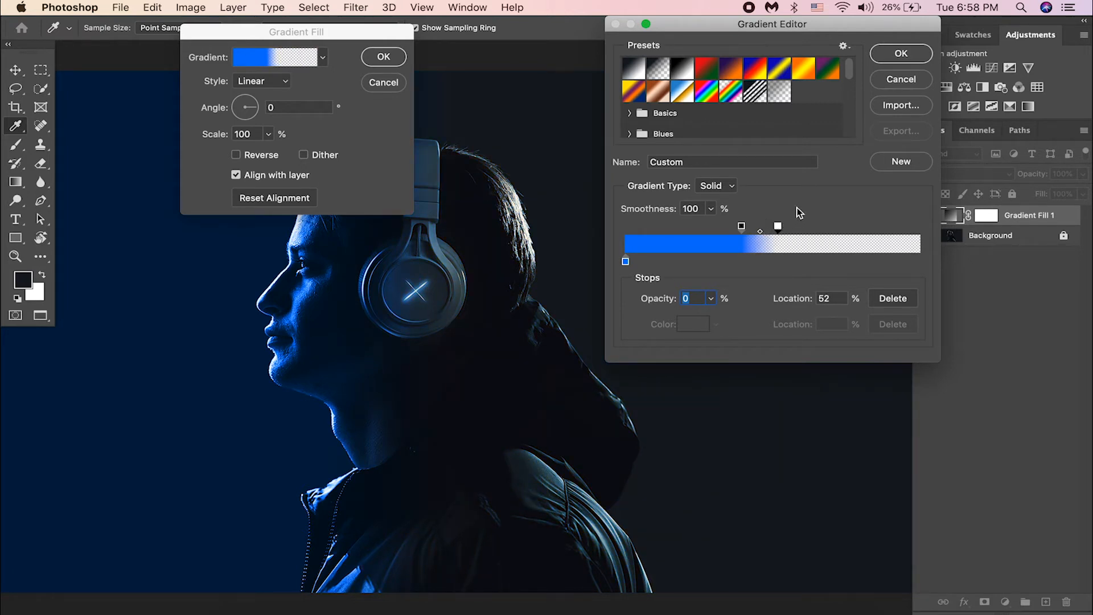
pyautogui.click(901, 53)
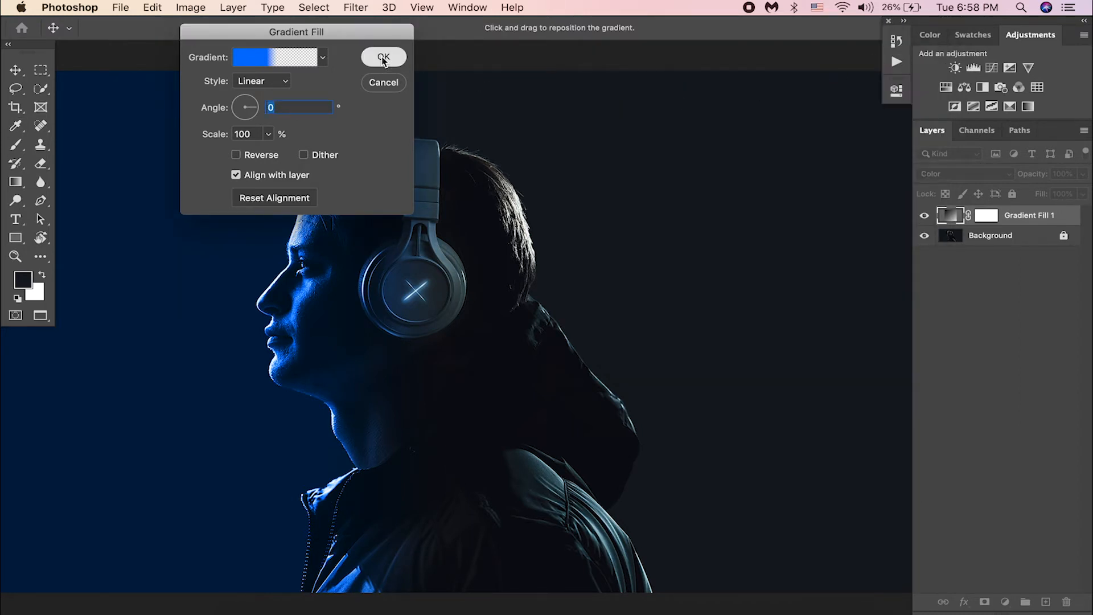
pyautogui.click(383, 57)
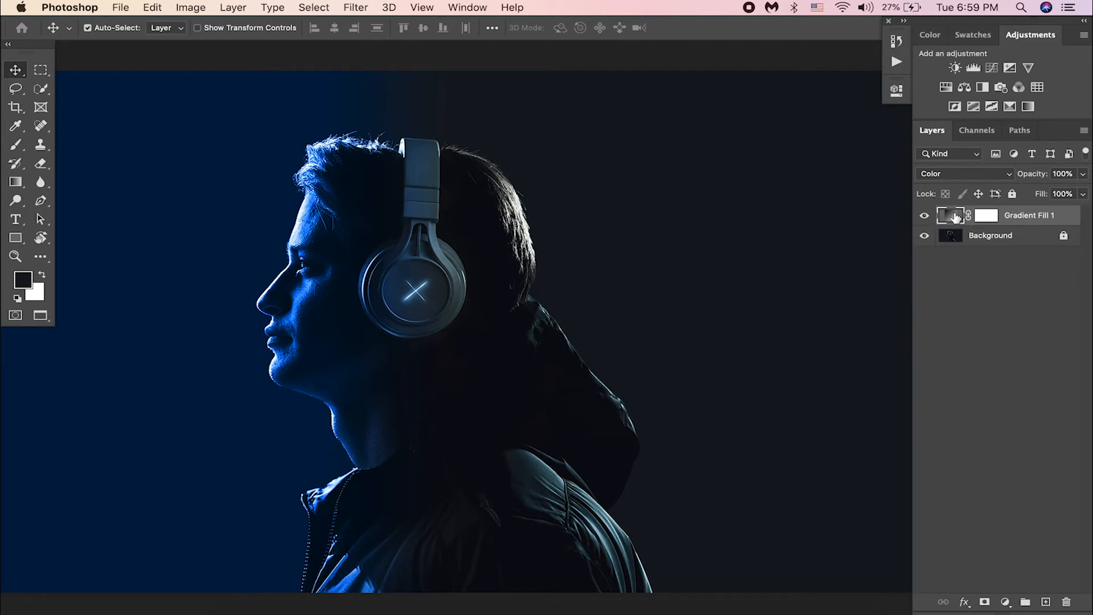
# Step: Duplicate the gradient fill layer and set the copy's angle to 180
pyautogui.press('cmd+j')
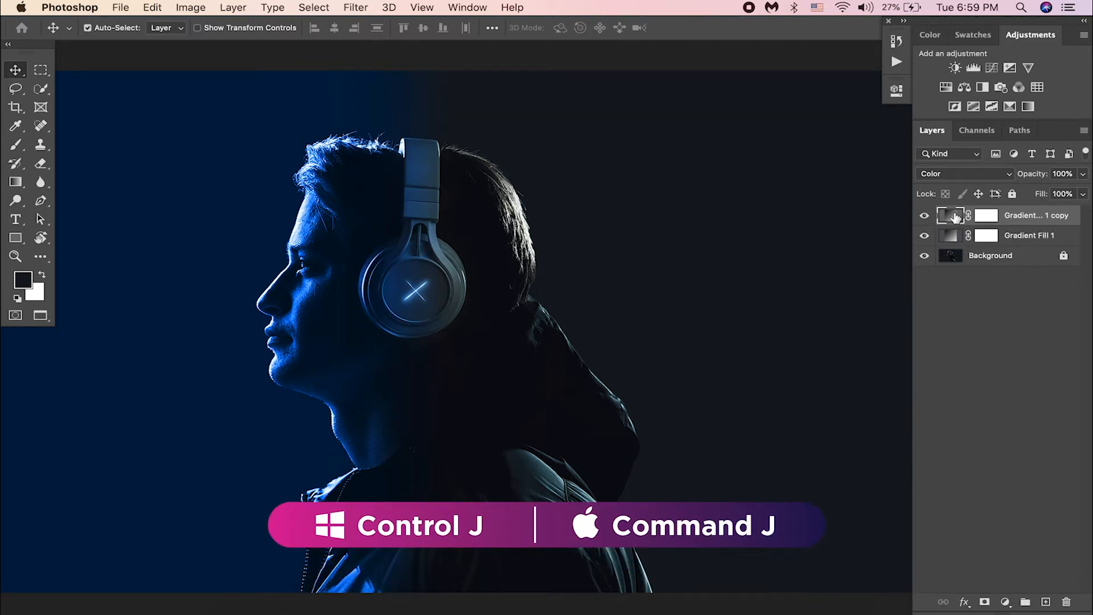
pyautogui.doubleClick(949, 215)
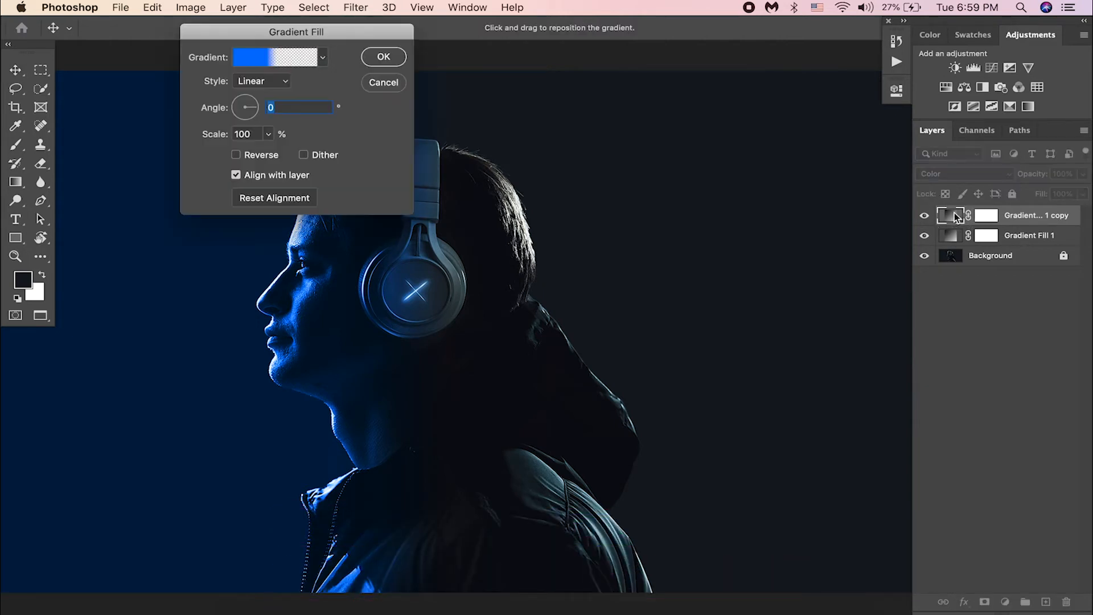
pyautogui.moveTo(222, 98)
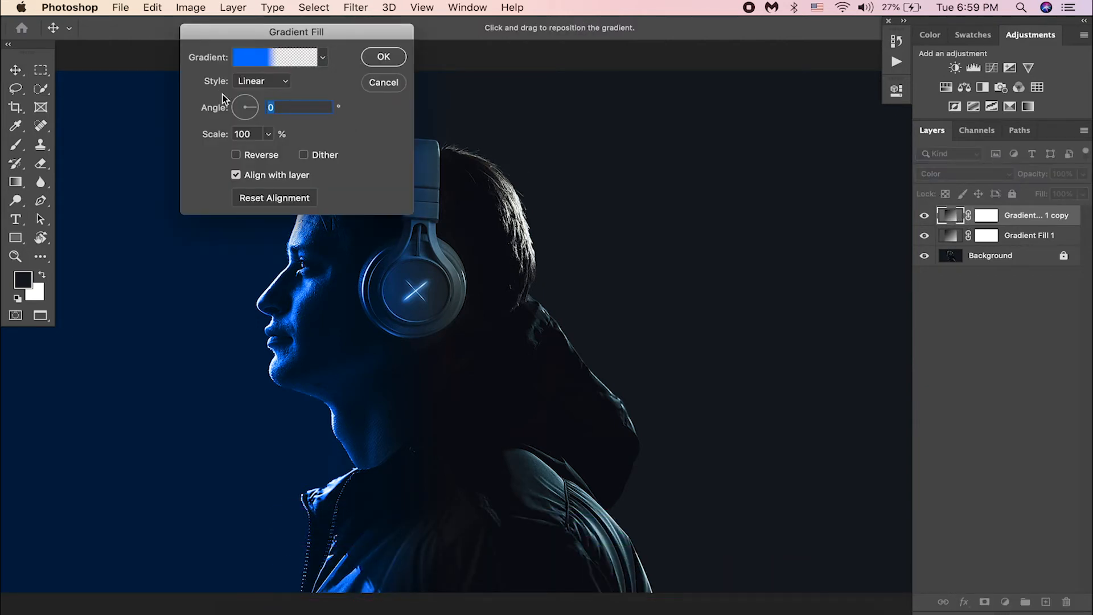
pyautogui.write('180')
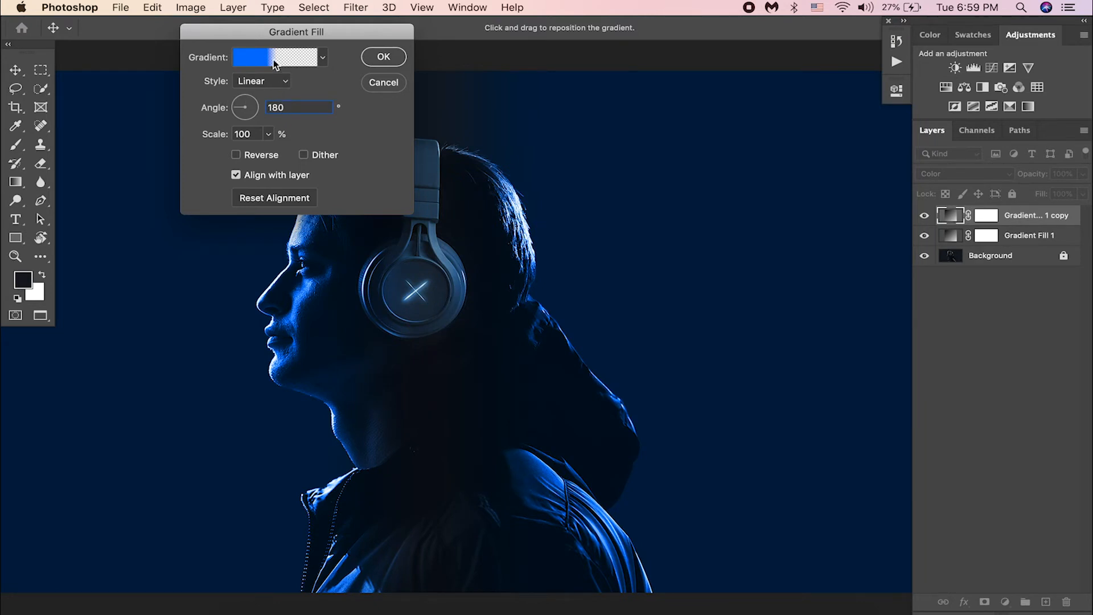
# Step: Change the copy's colour stop to pink #f804ea and apply it
pyautogui.click(278, 57)
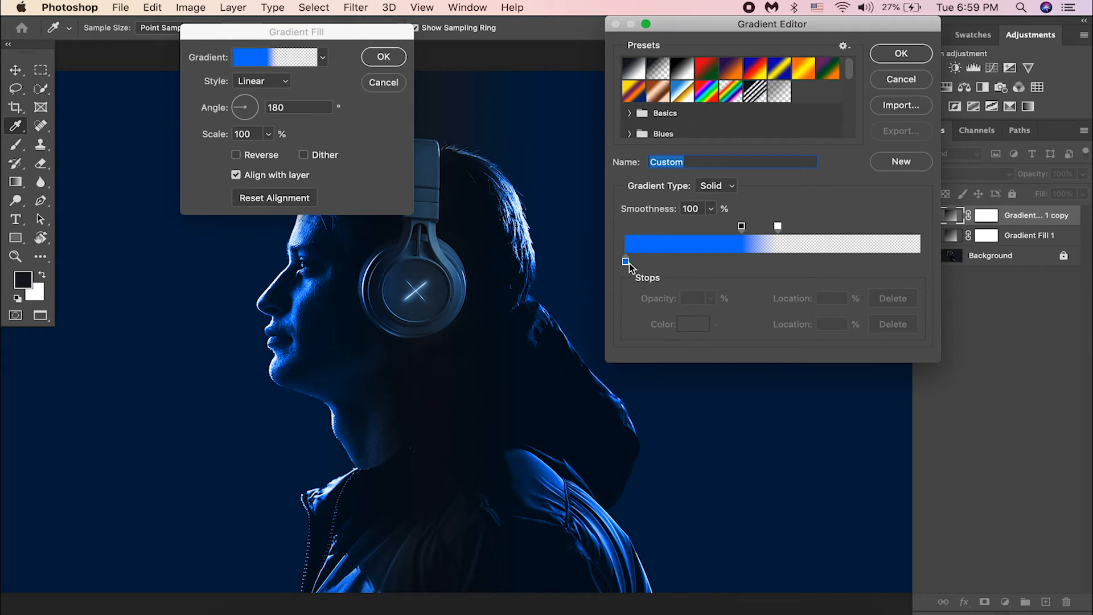
pyautogui.click(625, 262)
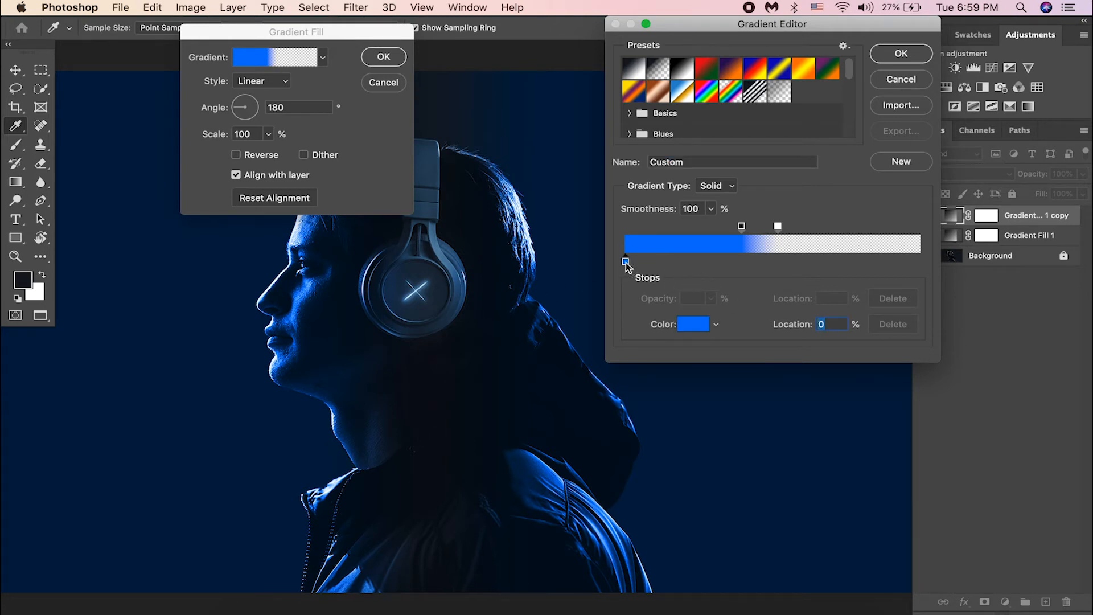
pyautogui.click(693, 324)
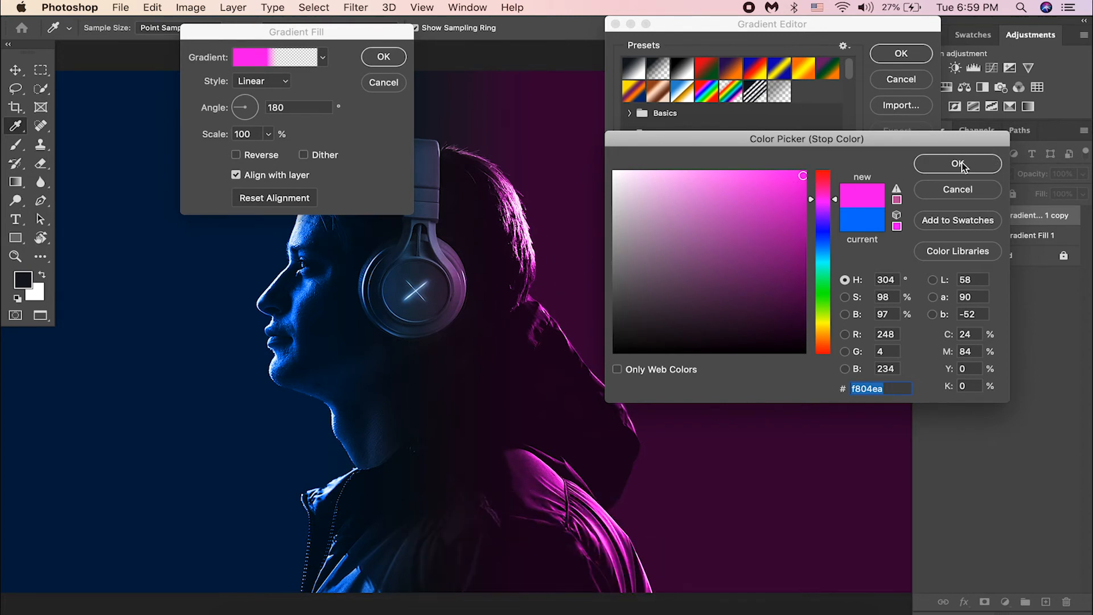
pyautogui.click(957, 163)
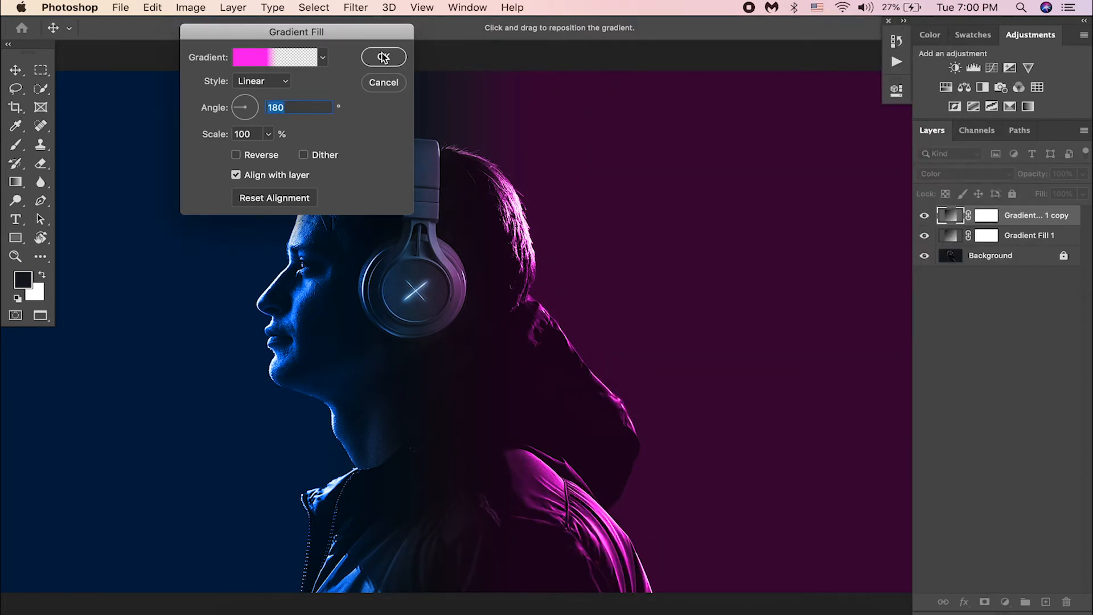
pyautogui.click(383, 57)
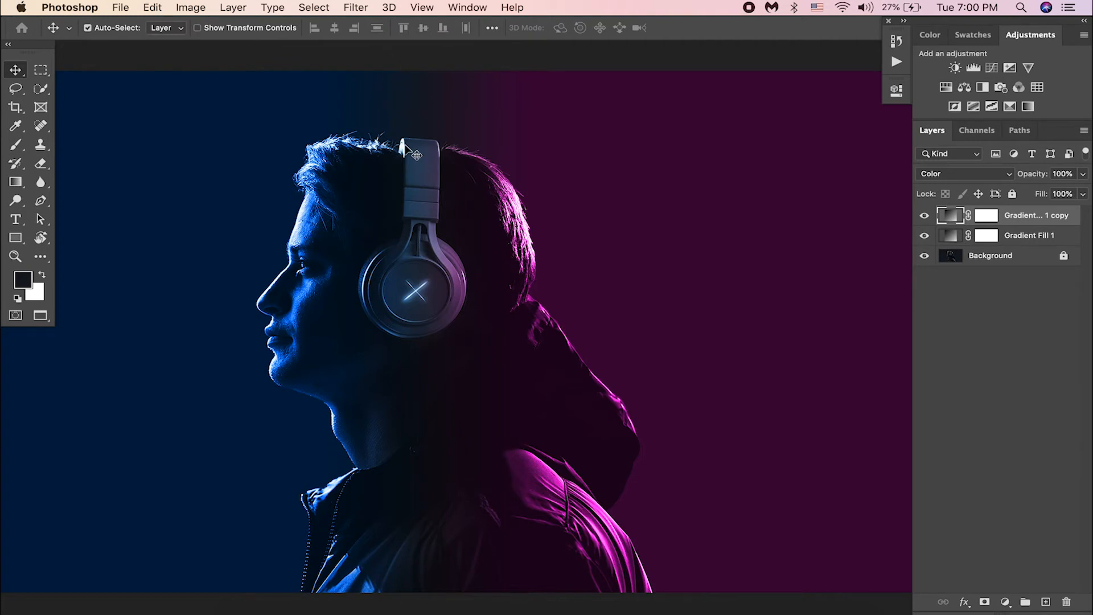
pyautogui.moveTo(159, 237)
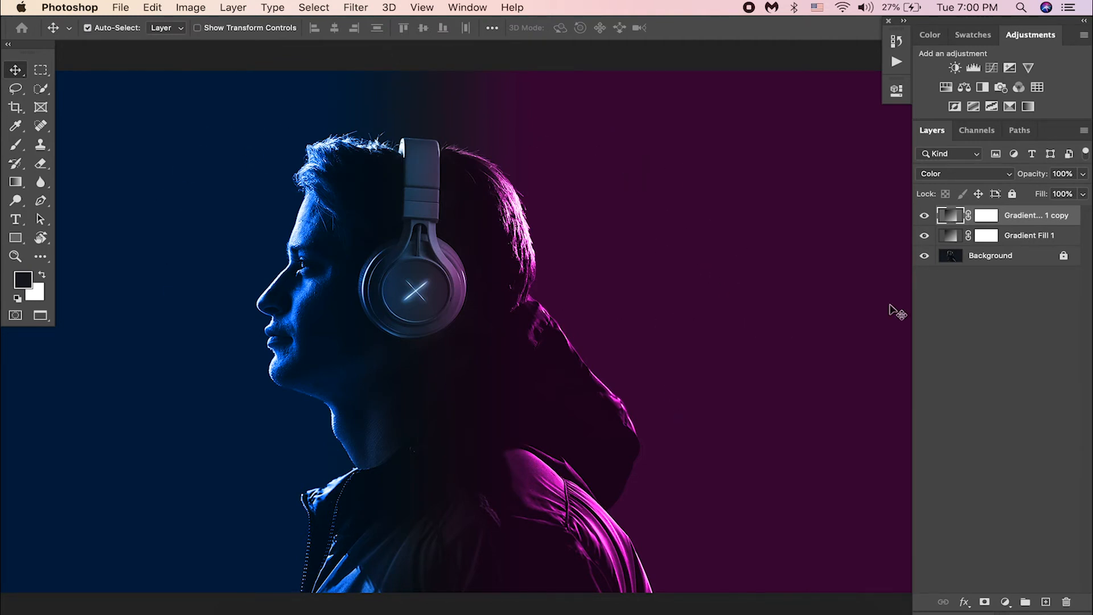
# Step: Group both gradient layers into Group 1, then select the Background layer
pyautogui.click(1034, 235)
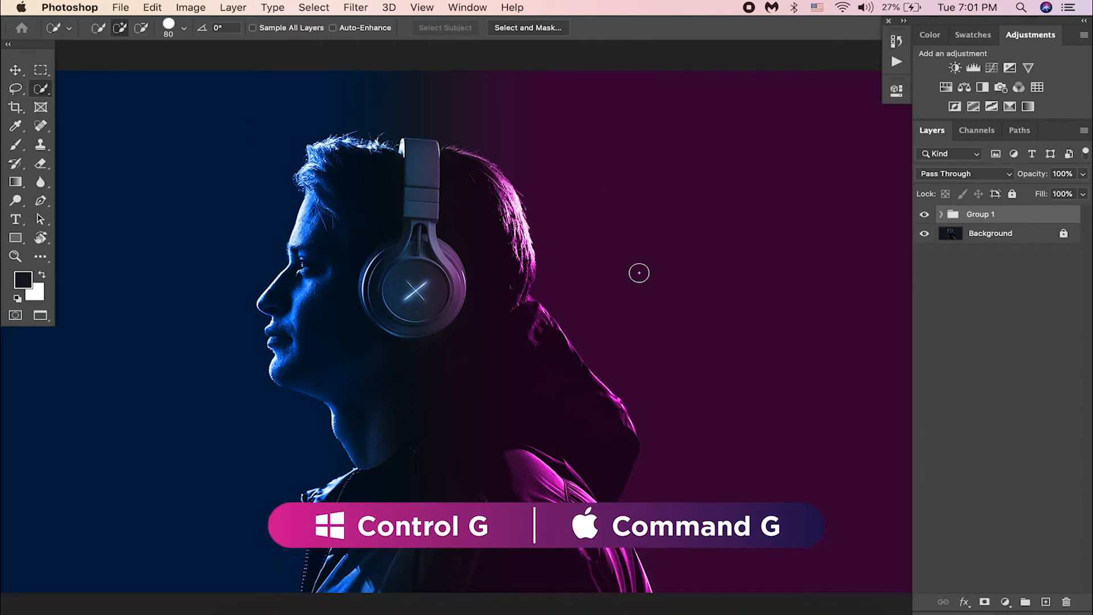
pyautogui.click(1007, 234)
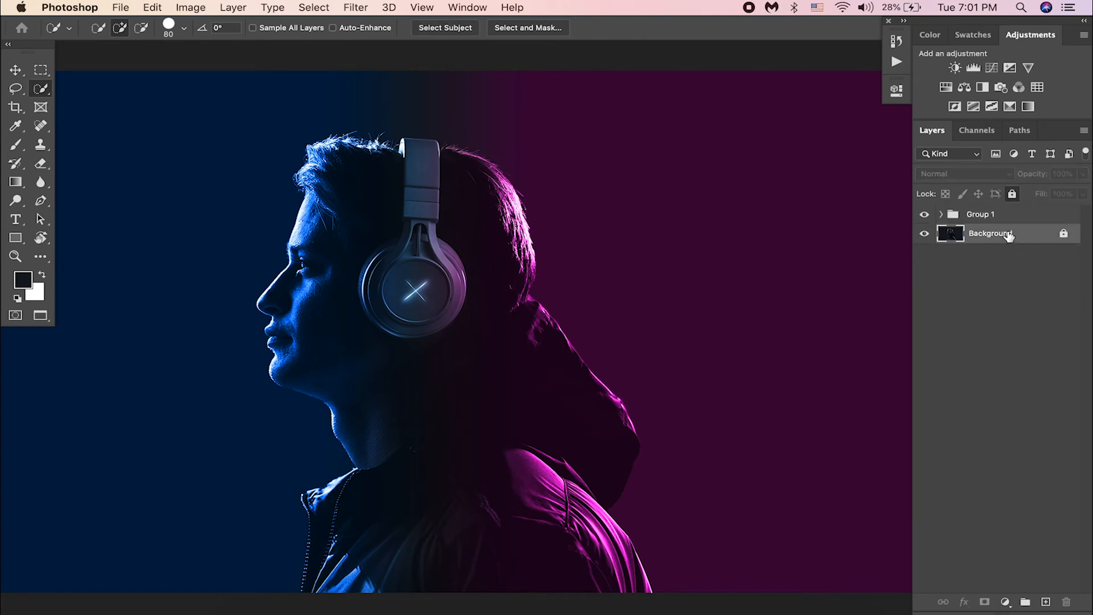
pyautogui.moveTo(181, 183)
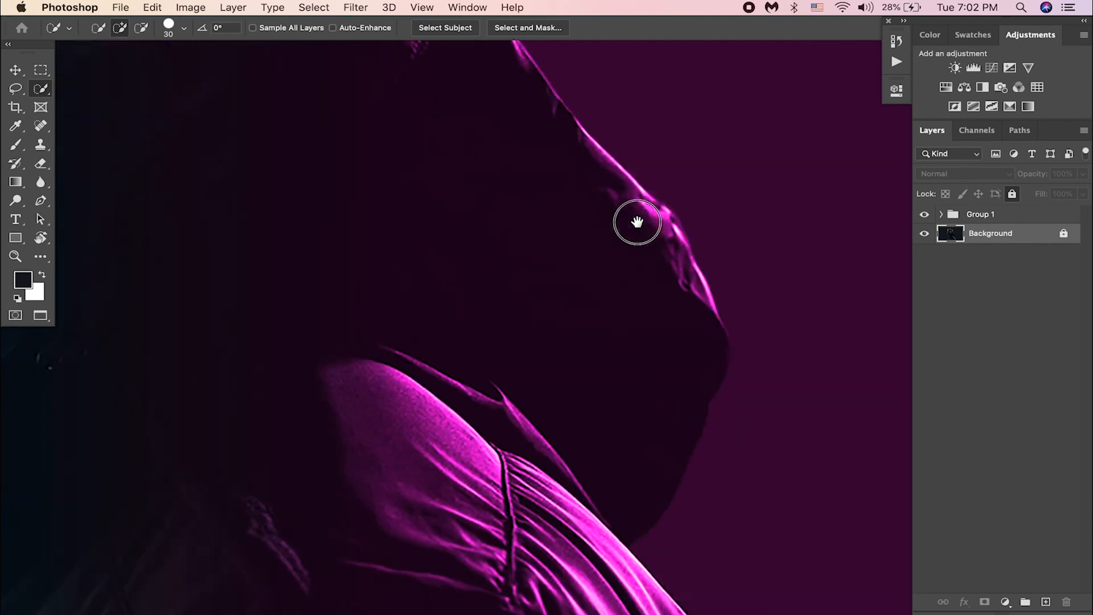
# Step: Add a layer mask to Group 1 from the selected person
pyautogui.click(445, 28)
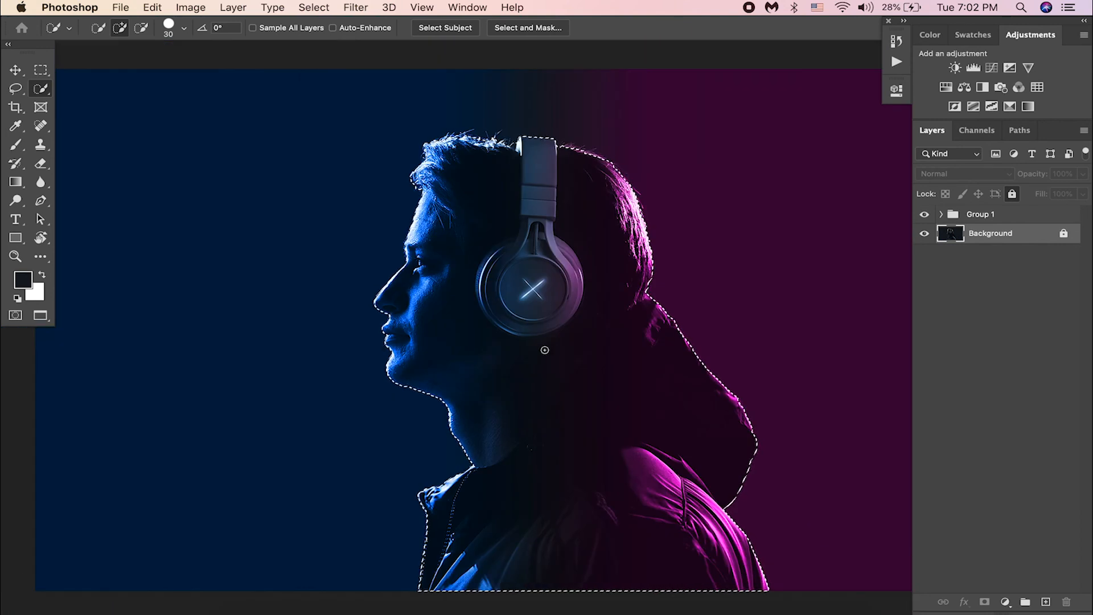
pyautogui.click(13, 69)
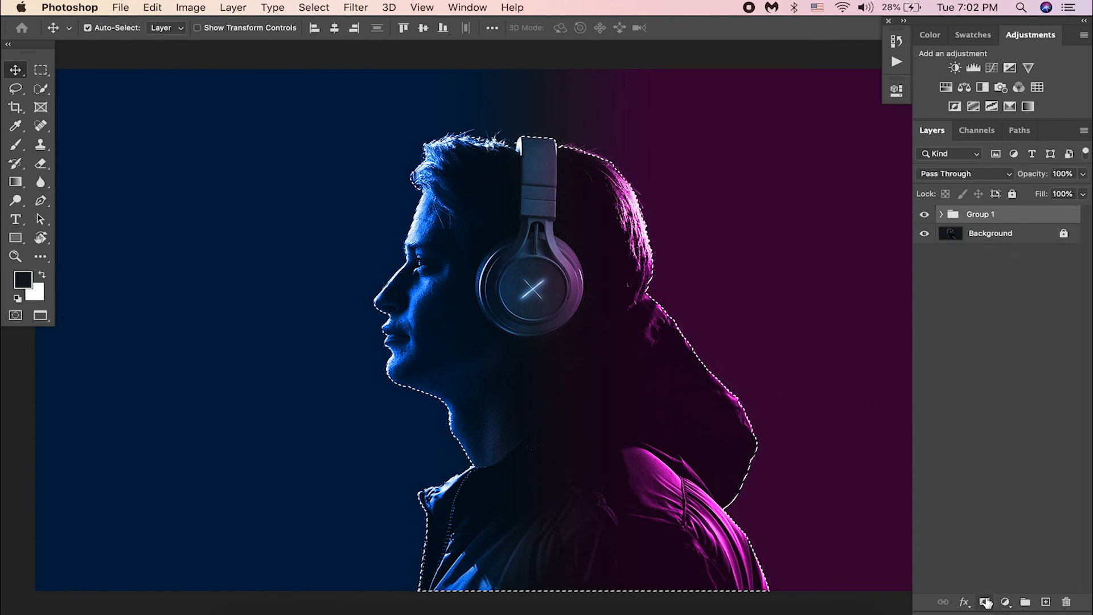
pyautogui.click(986, 599)
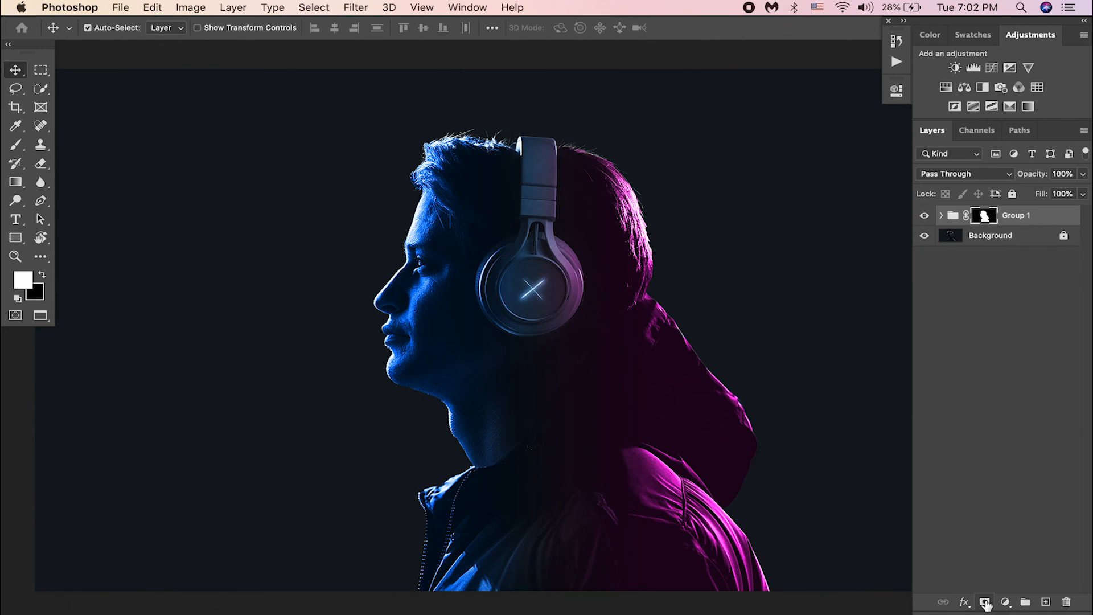